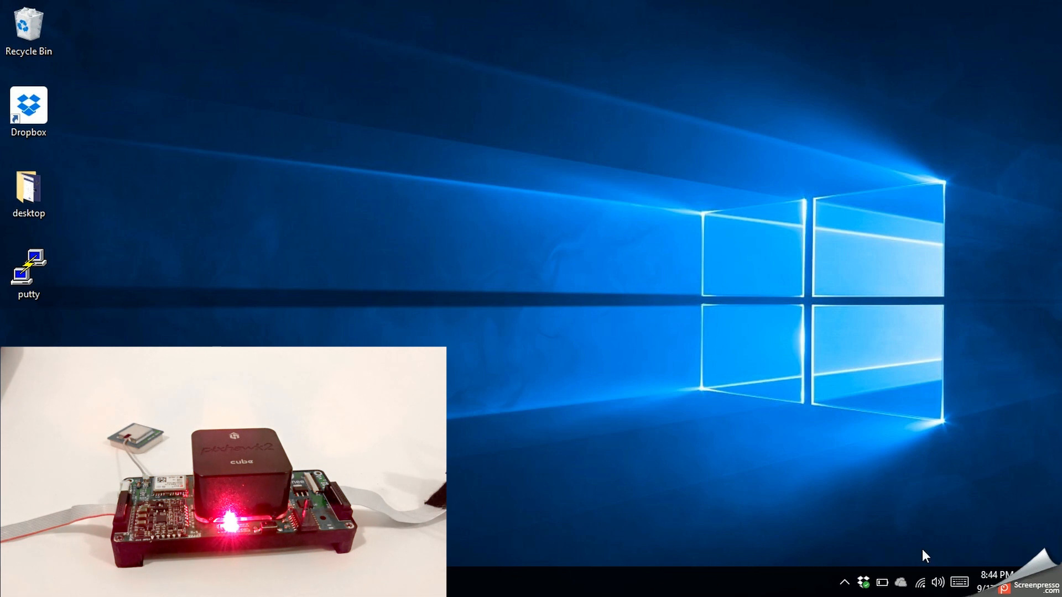
- Join the DroneePilot Wi-Fi network and confirm it shows Connected, secured
{"action": "left_click", "coordinate": [920, 582]}
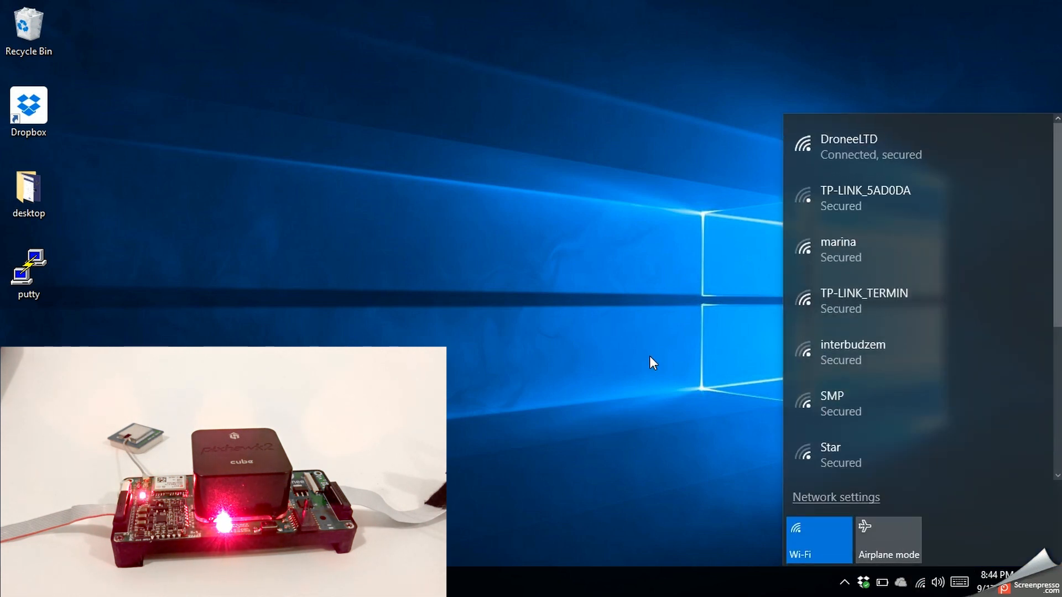
{"action": "left_click", "coordinate": [921, 583]}
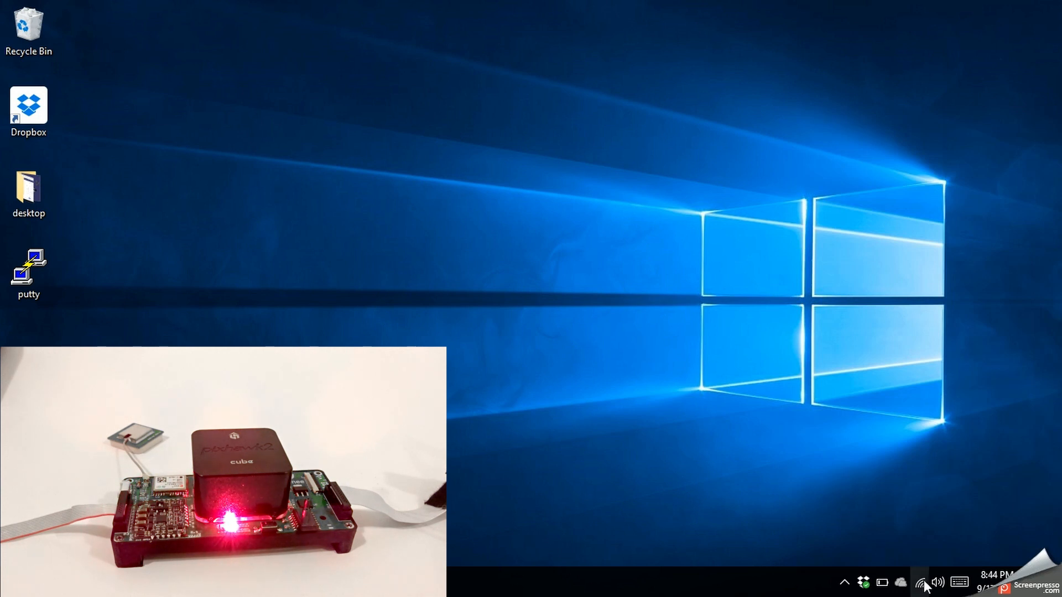
{"action": "left_click", "coordinate": [921, 583]}
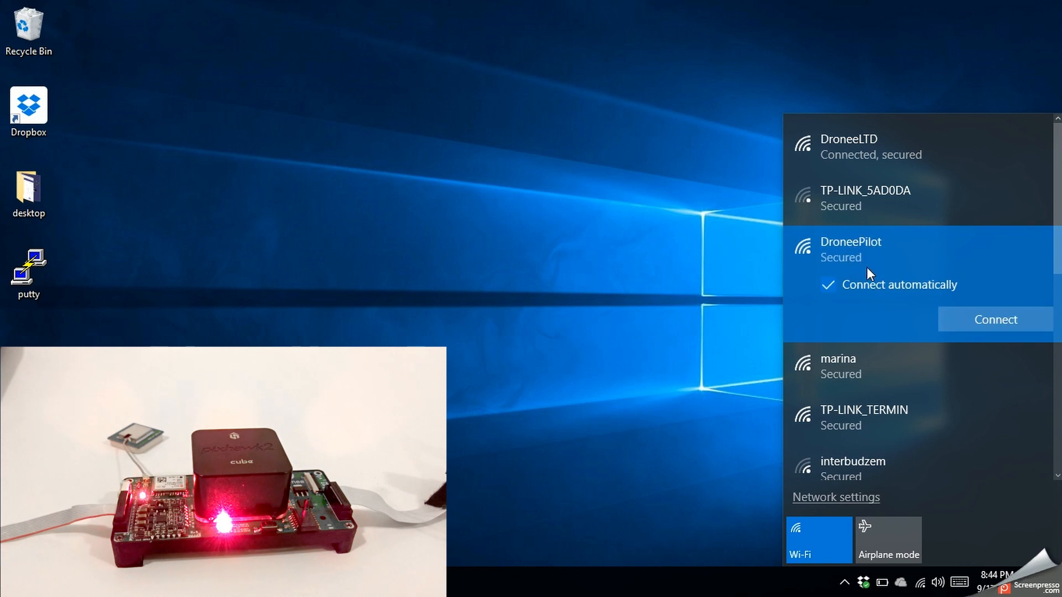
{"action": "left_click", "coordinate": [995, 319]}
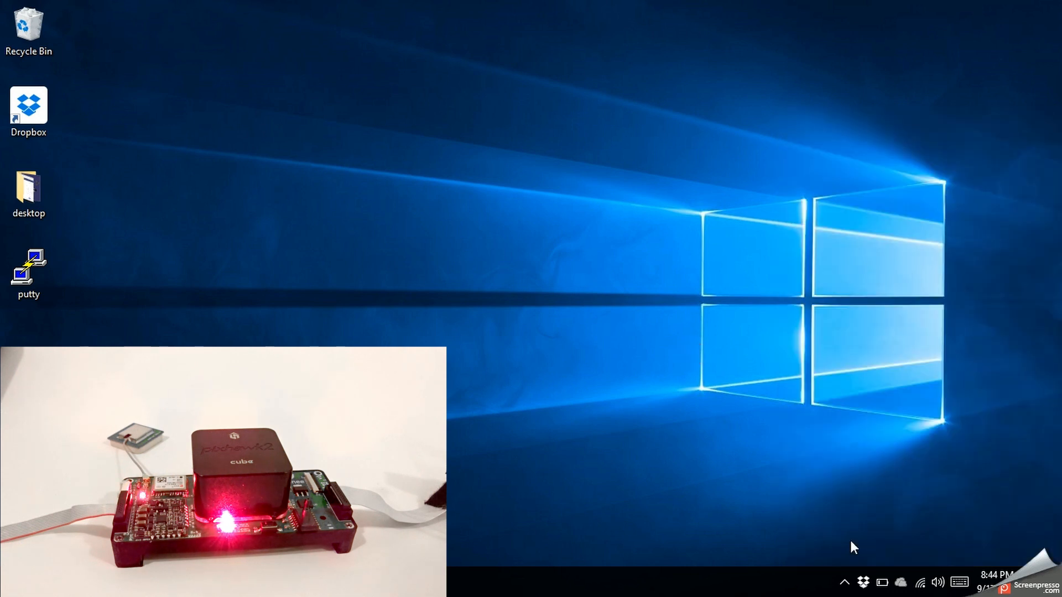
{"action": "left_click", "coordinate": [919, 582]}
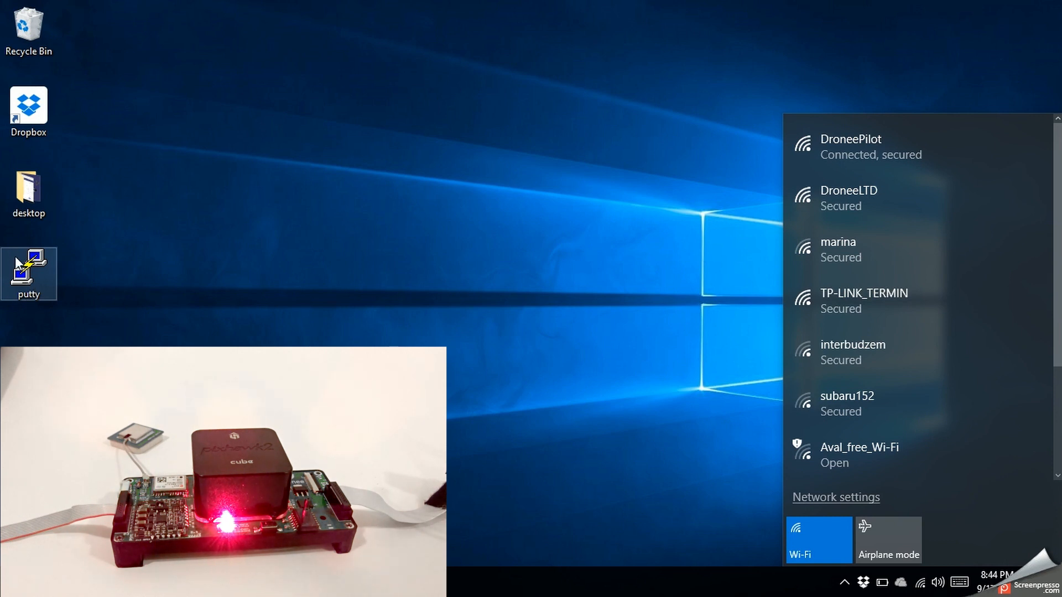
- Launch PuTTY and start an SSH session to 172.24.1.1 on port 22
{"action": "double_click", "coordinate": [28, 273]}
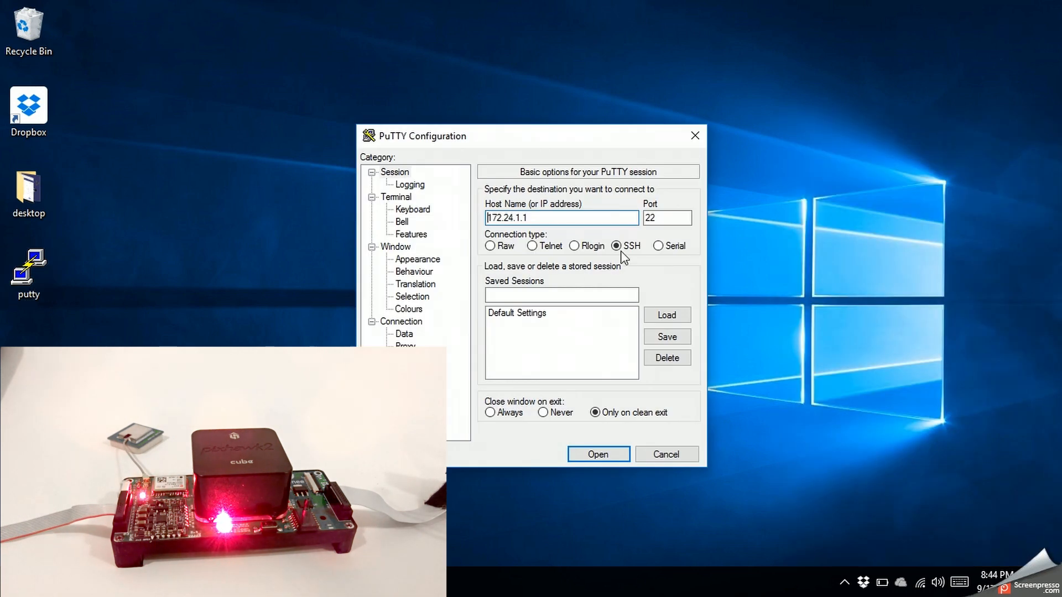
{"action": "left_click", "coordinate": [617, 245]}
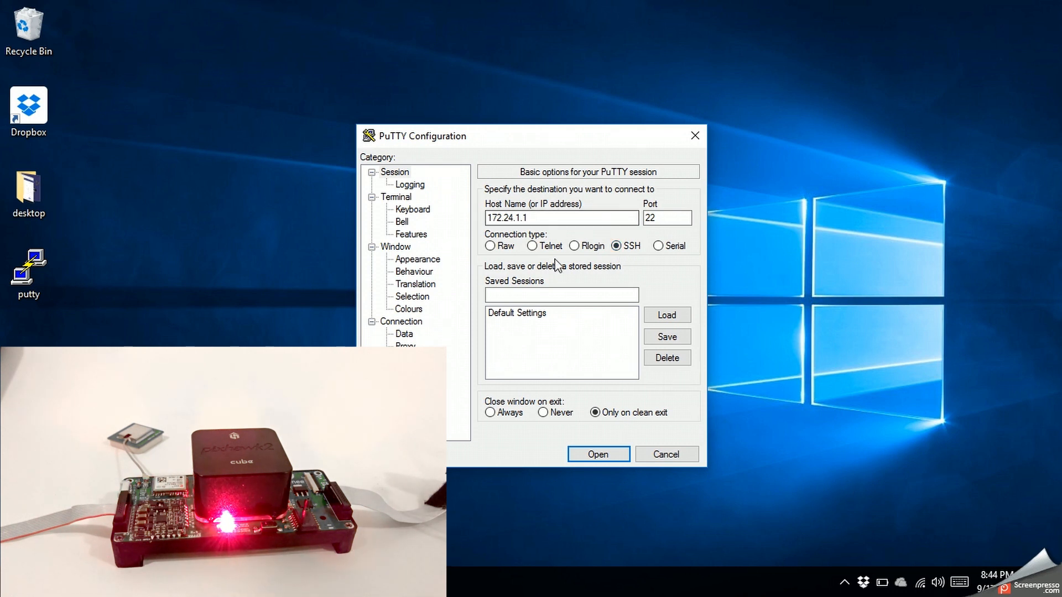
{"action": "mouse_move", "coordinate": [516, 261]}
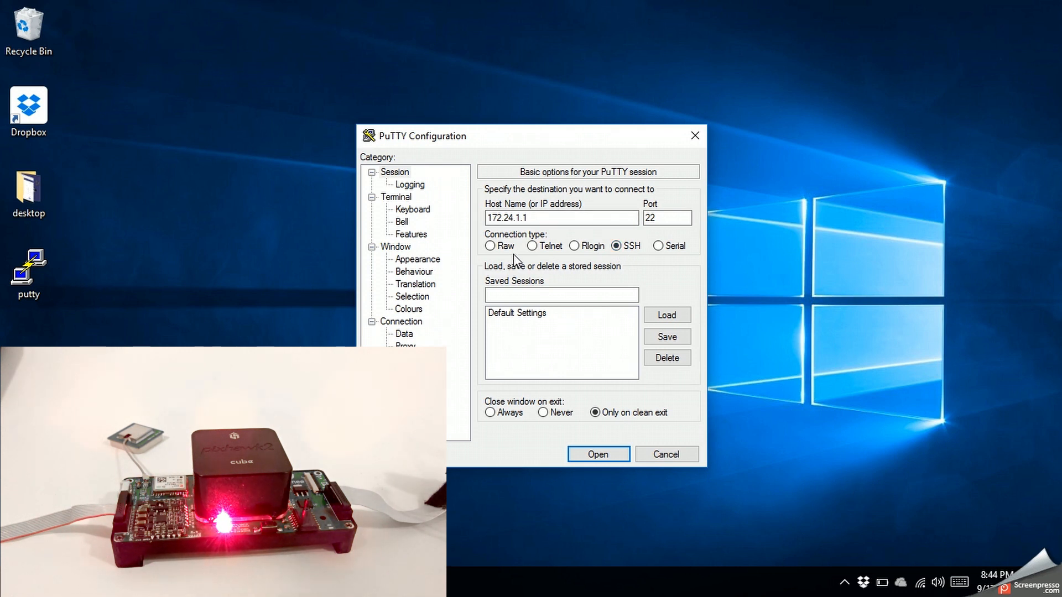
{"action": "mouse_move", "coordinate": [549, 239]}
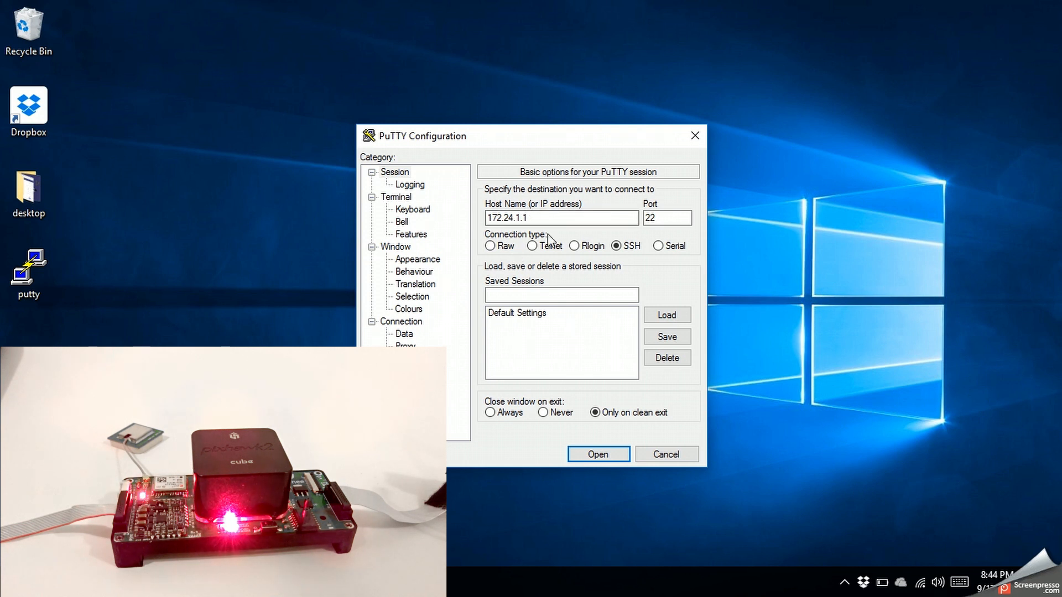
{"action": "left_click", "coordinate": [596, 454]}
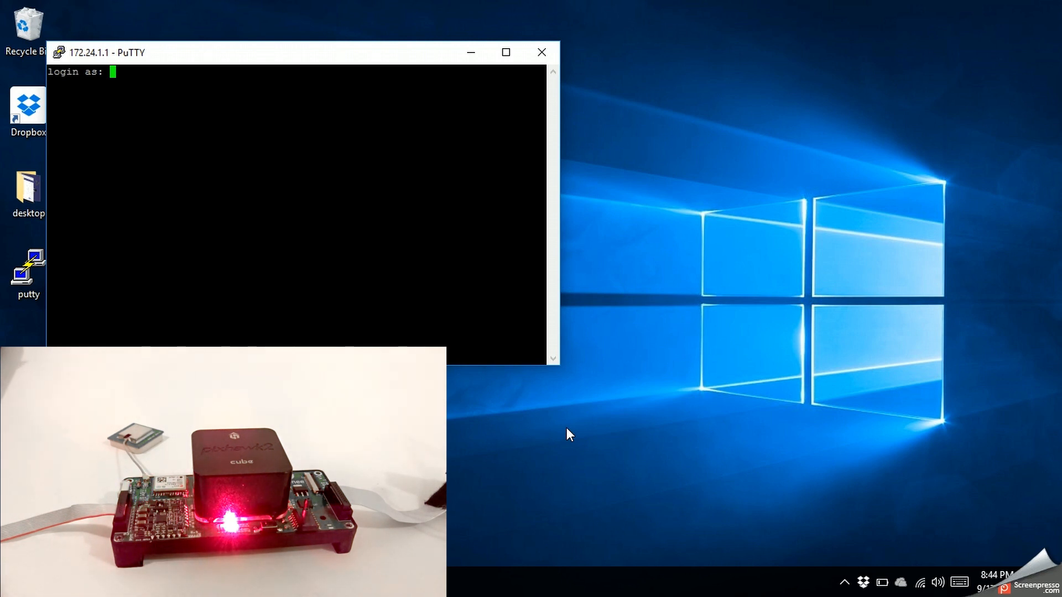
- Log in as user pi with its password to reach the Raspberry Pi shell prompt
{"action": "type", "text": "pi"}
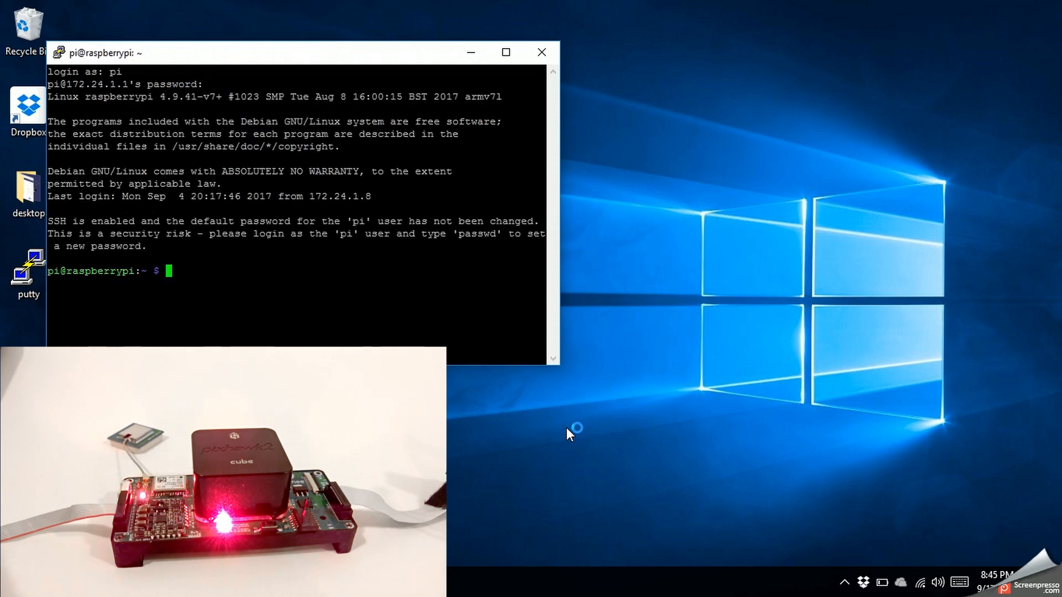
{"action": "mouse_move", "coordinate": [568, 434]}
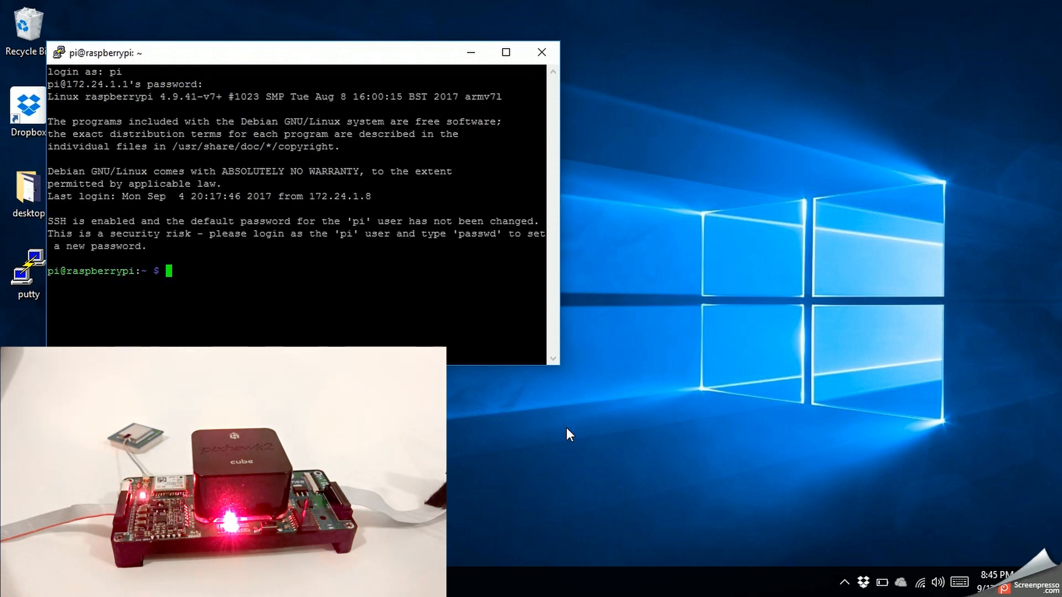